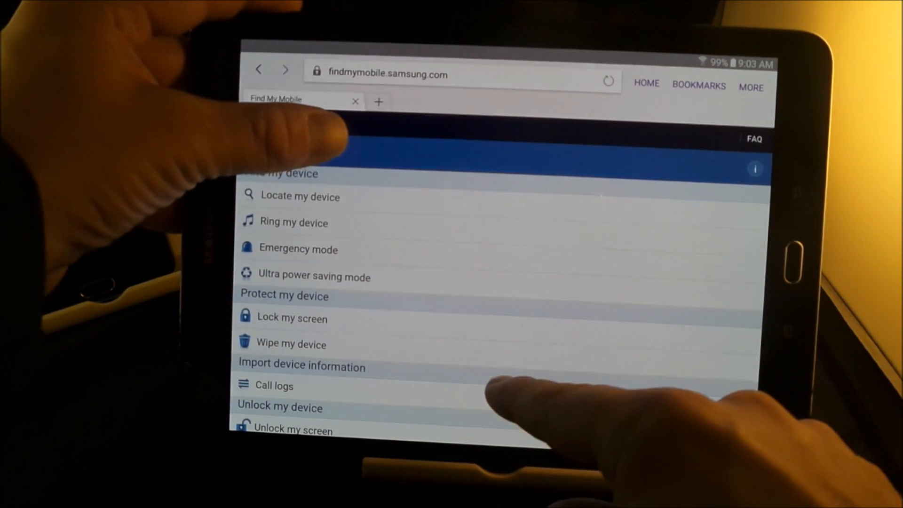
# Step: Scroll the feature list to reach Ring my device
pyautogui.scroll(-3)
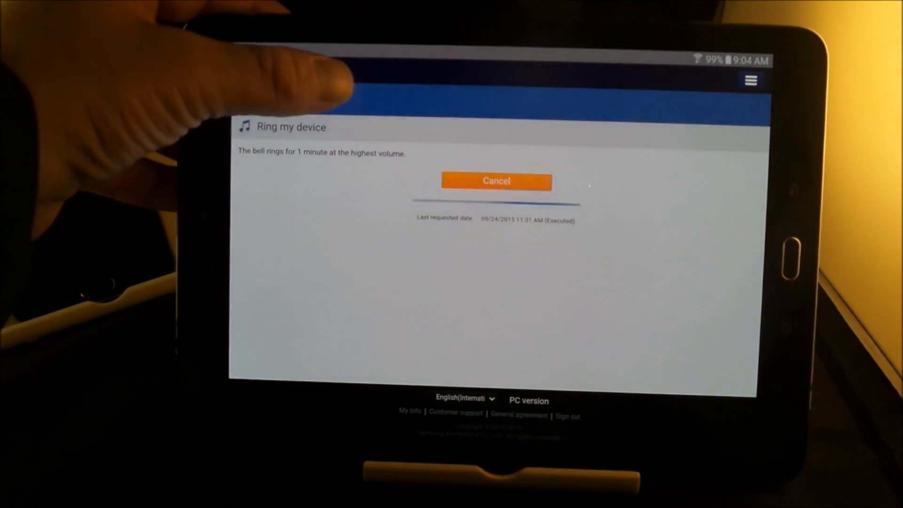
# Step: Cancel the ringing request so the phone stops ringing
pyautogui.click(496, 181)
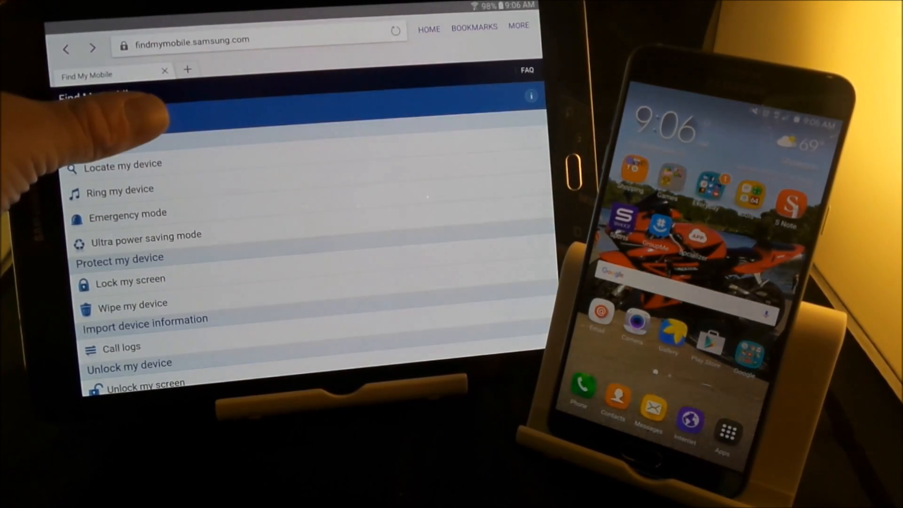
# Step: Send the Ultra power saving mode request to the phone and confirm it
pyautogui.click(146, 234)
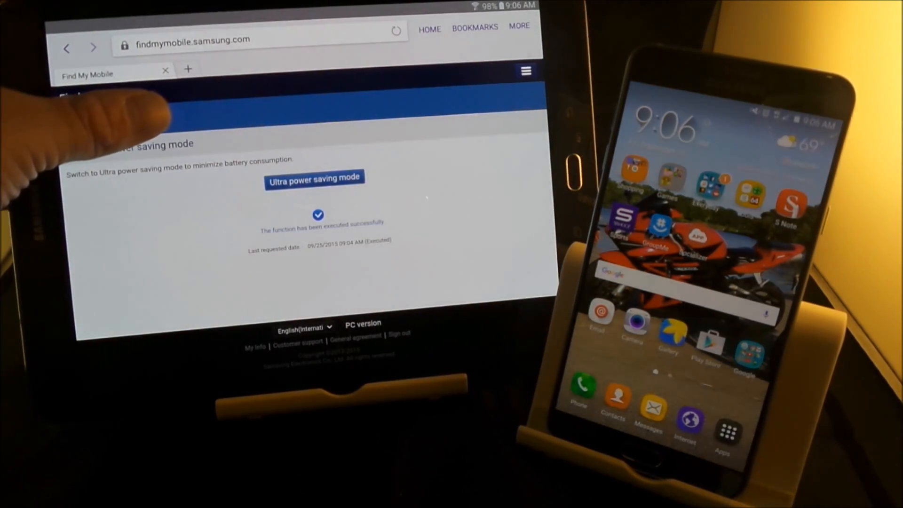
pyautogui.click(314, 176)
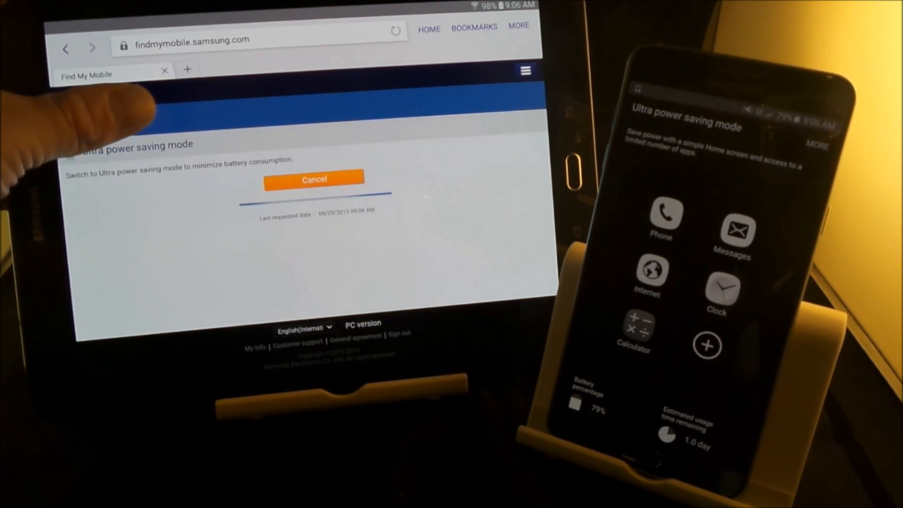
pyautogui.click(314, 179)
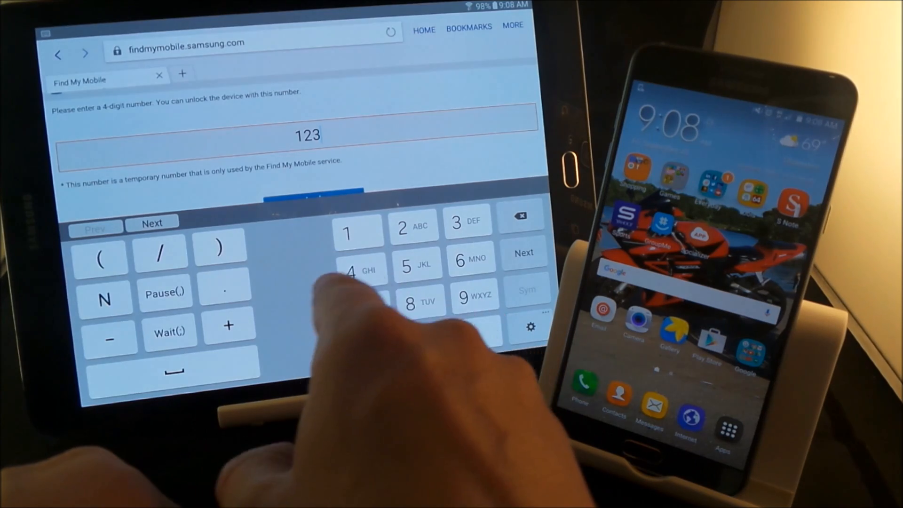
pyautogui.click(349, 272)
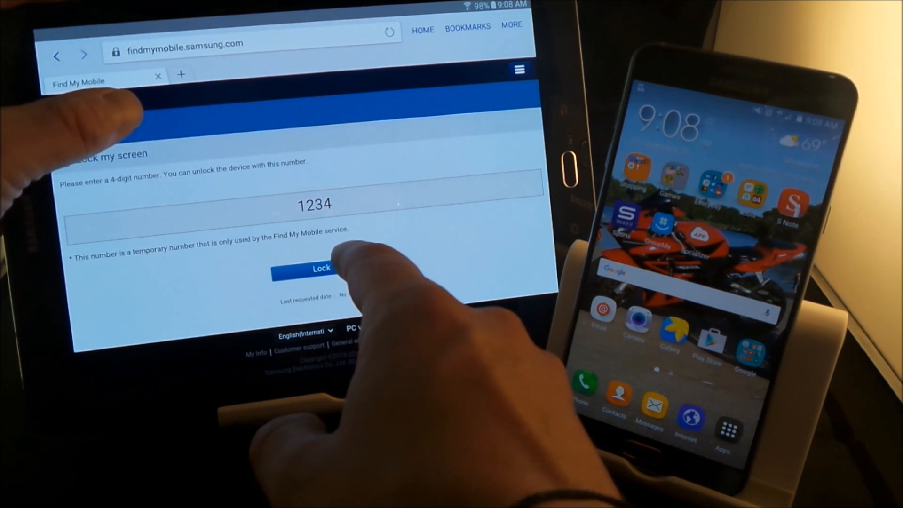
pyautogui.click(321, 268)
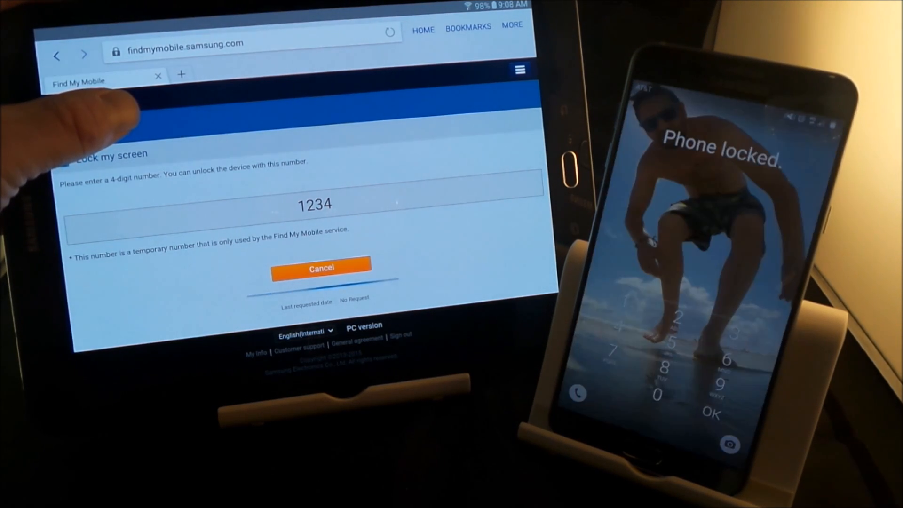
pyautogui.click(321, 268)
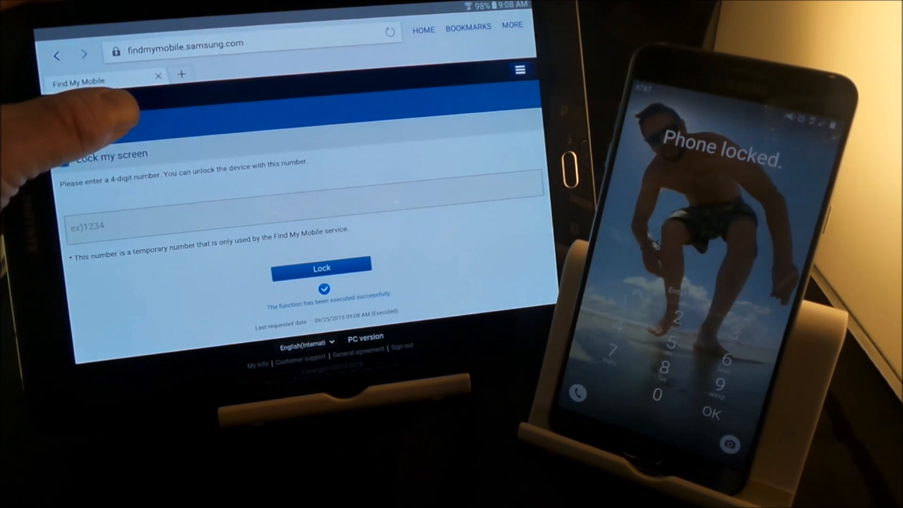